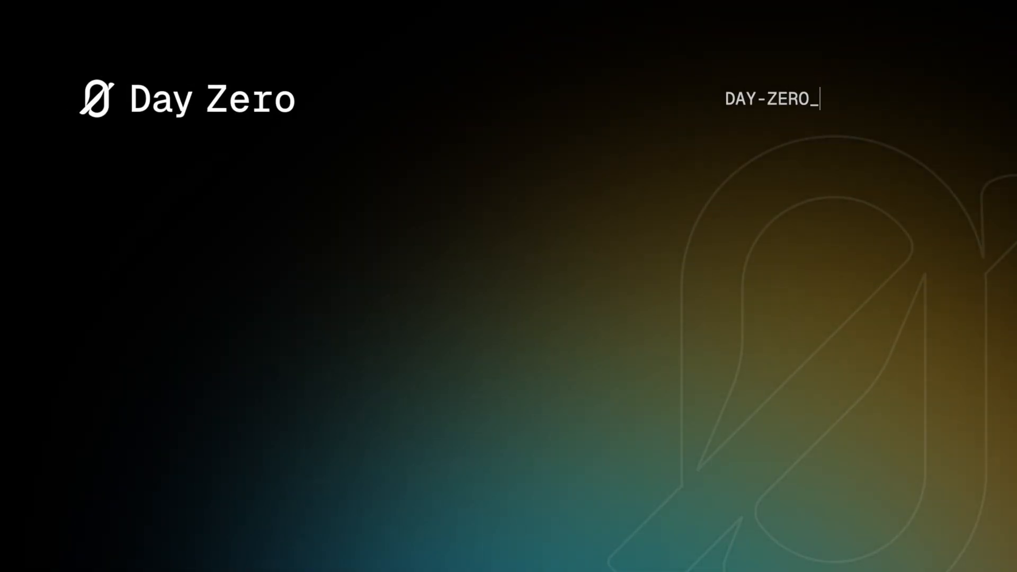
Type the headline 'The First Private Orderbook For Digital Assets On Canton' and presenter 'Evan Varsamis'.
{"action": "type", "text": "The First Private Orderb"}
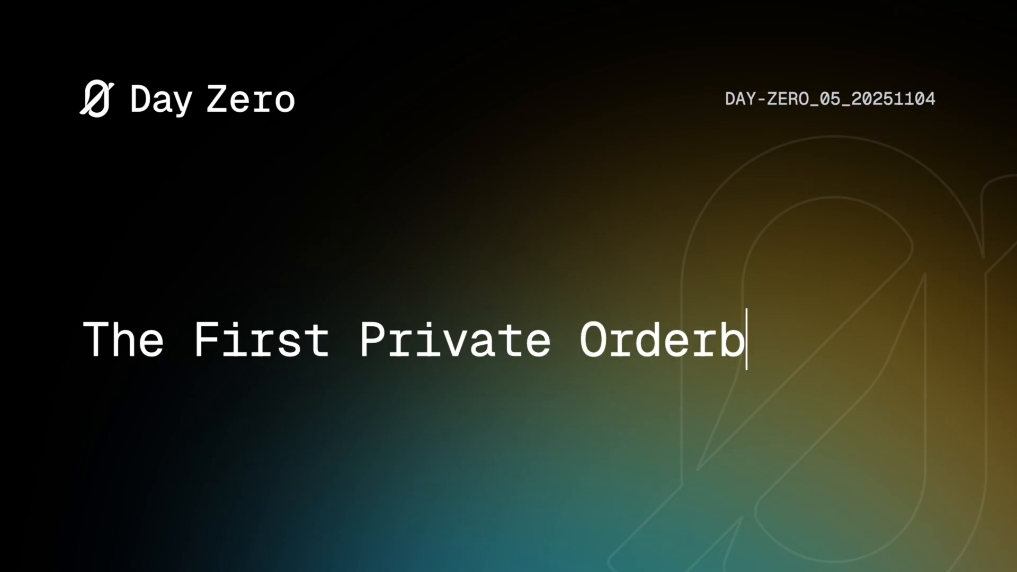
{"action": "type", "text": "ook For Digital Assets On Canton"}
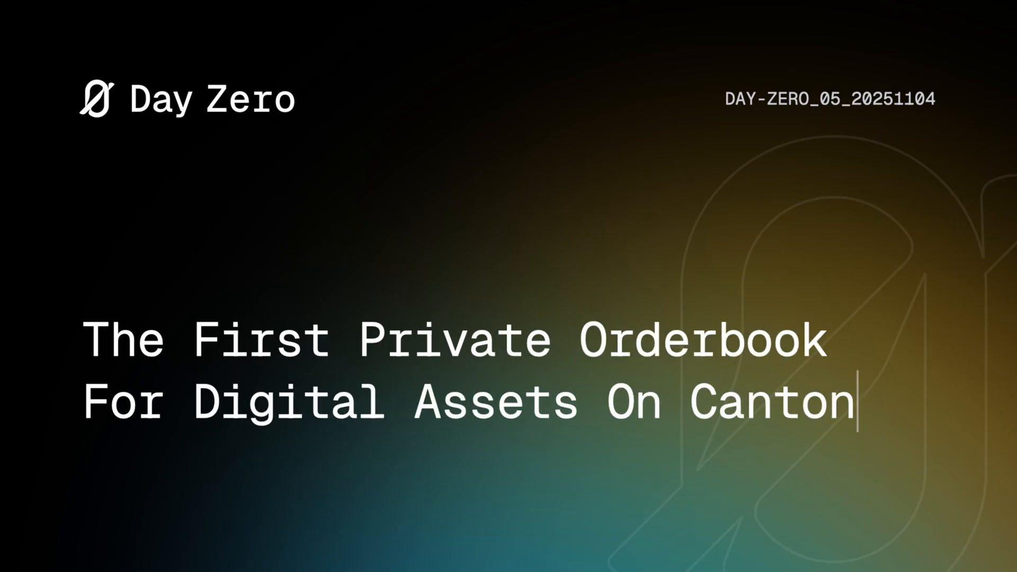
{"action": "type", "text": "Evan Varsamis"}
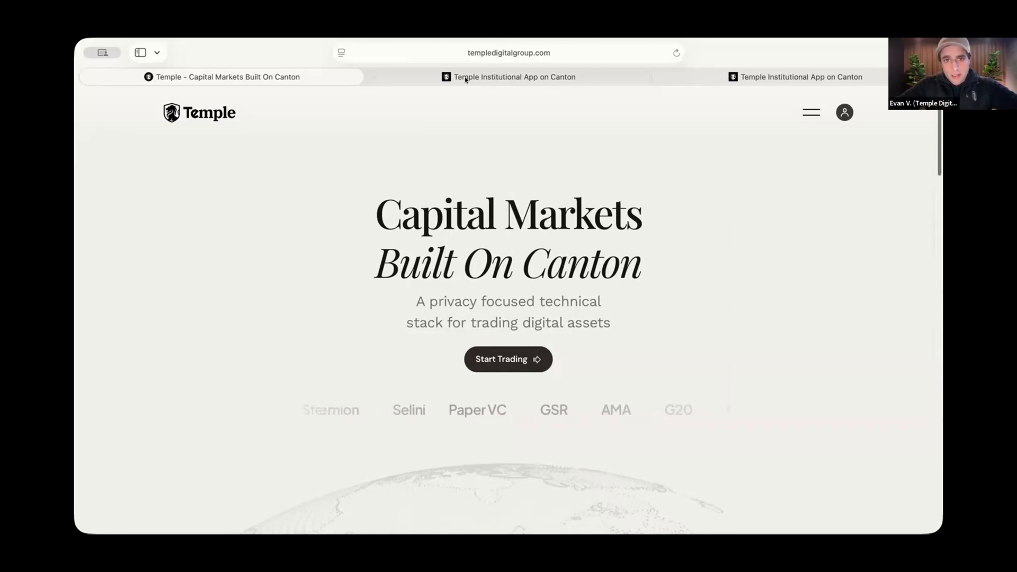
Switch to the Temple Institutional App on Canton tab to show the CC-SBC order book.
{"action": "left_click", "coordinate": [514, 77]}
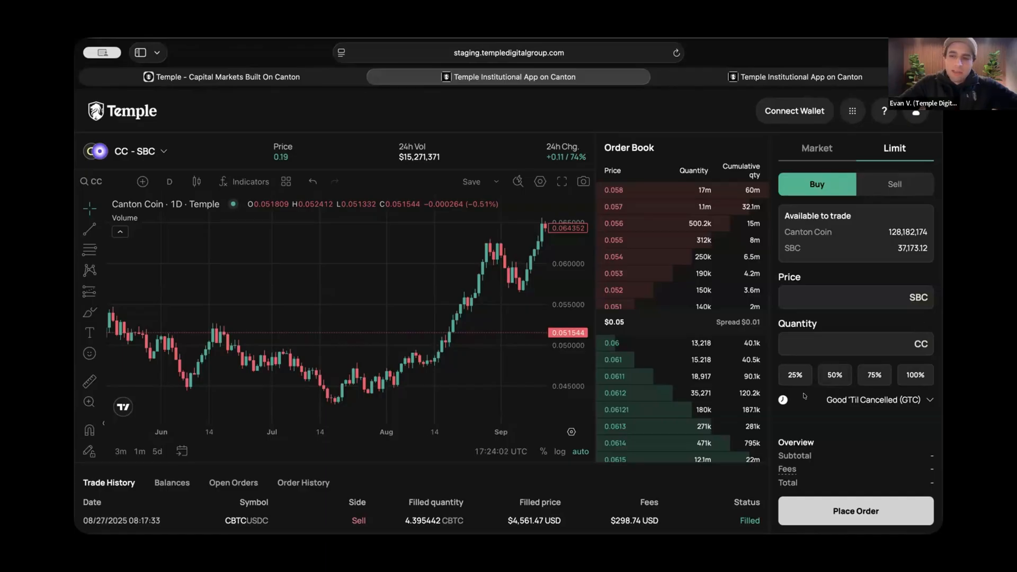
Bring up the dev.templedigitalgroup.com bridge page with the Ethereum-to-Canton SBC transfer form.
{"action": "left_click", "coordinate": [873, 399]}
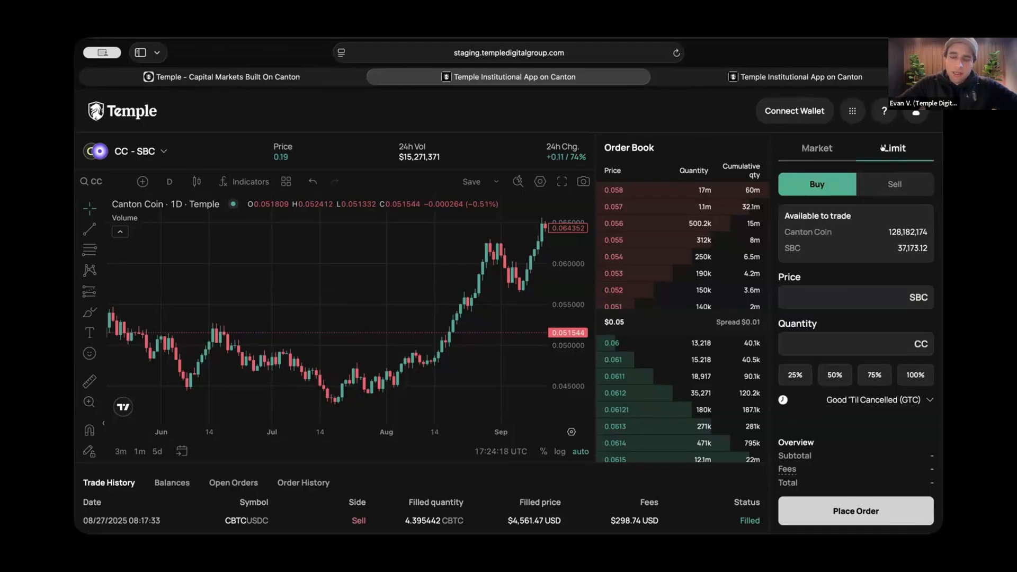
{"action": "left_click", "coordinate": [139, 151]}
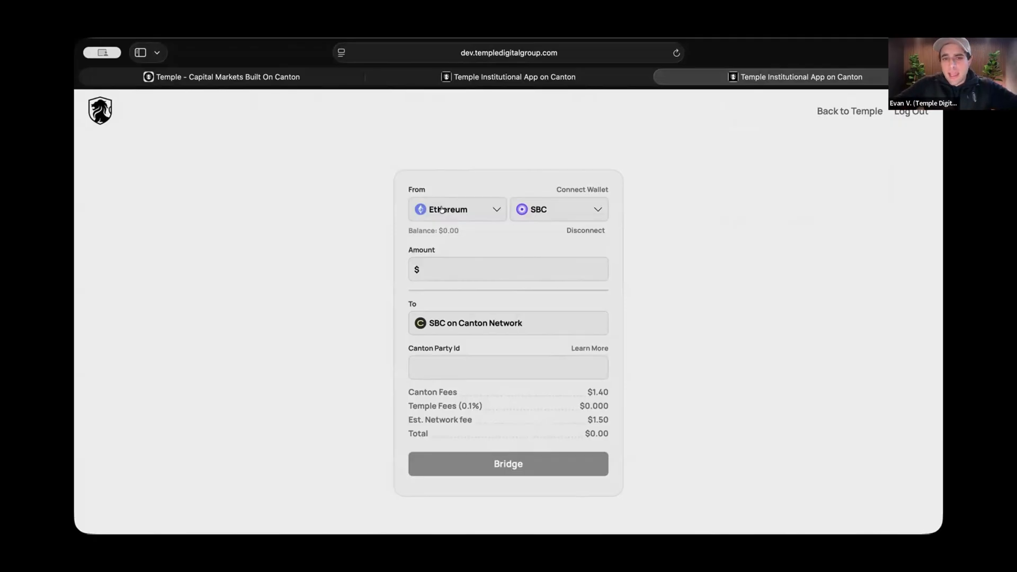
{"action": "left_click", "coordinate": [456, 210]}
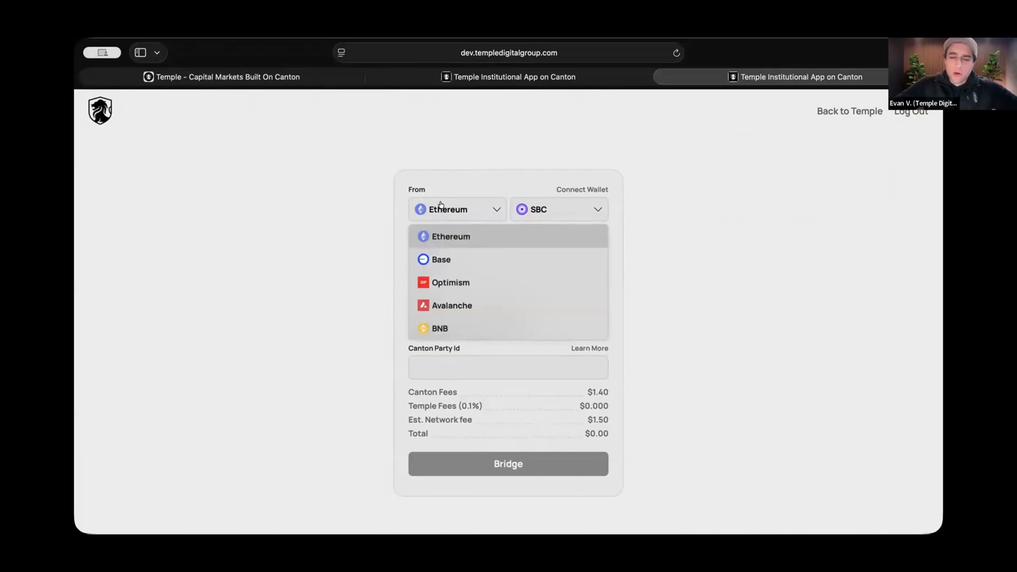
{"action": "left_click", "coordinate": [451, 236]}
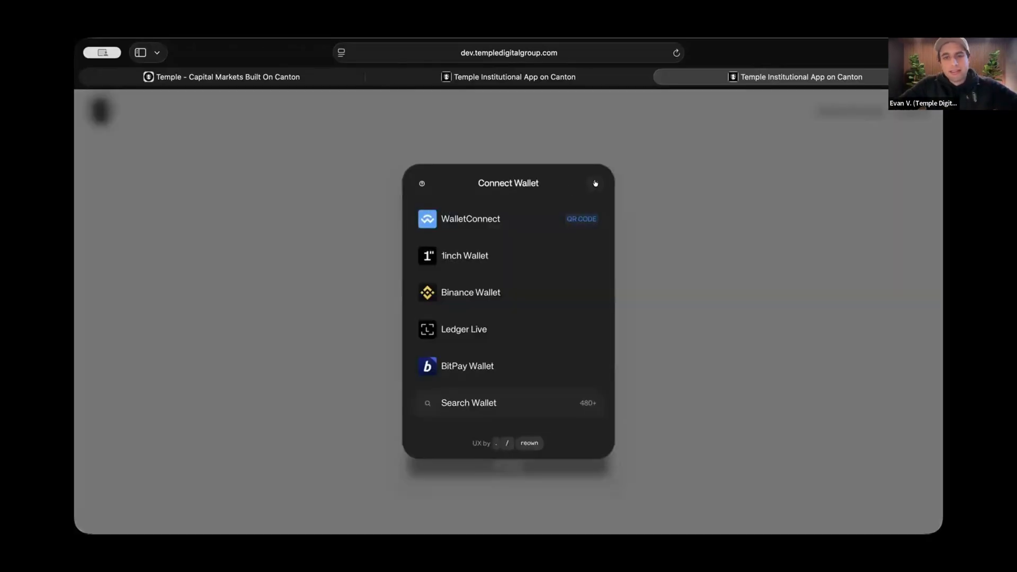
{"action": "left_click", "coordinate": [595, 183]}
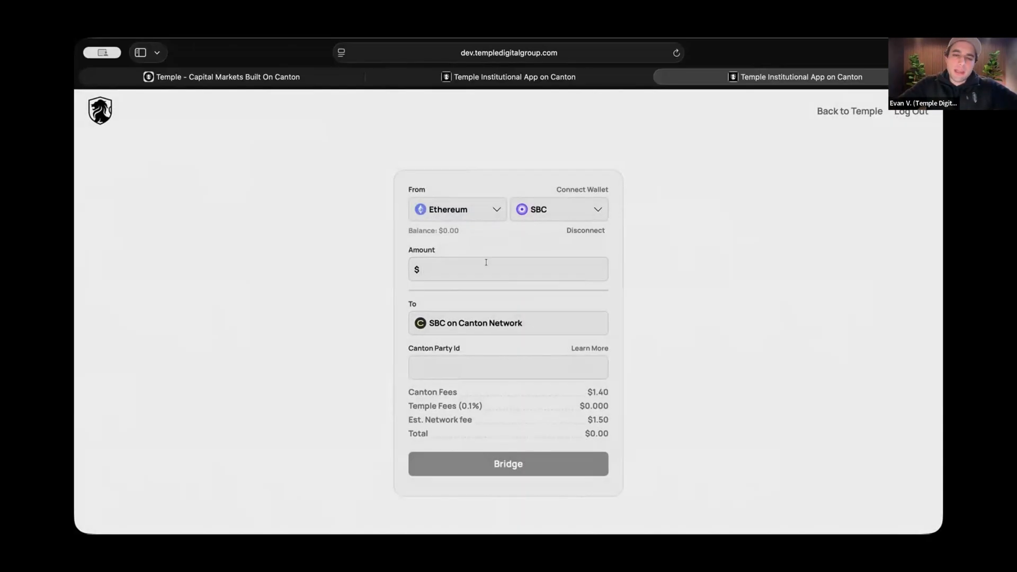
Enter a 1000 bridge amount, attempt the bridge, then go back to the trading app.
{"action": "type", "text": "1000"}
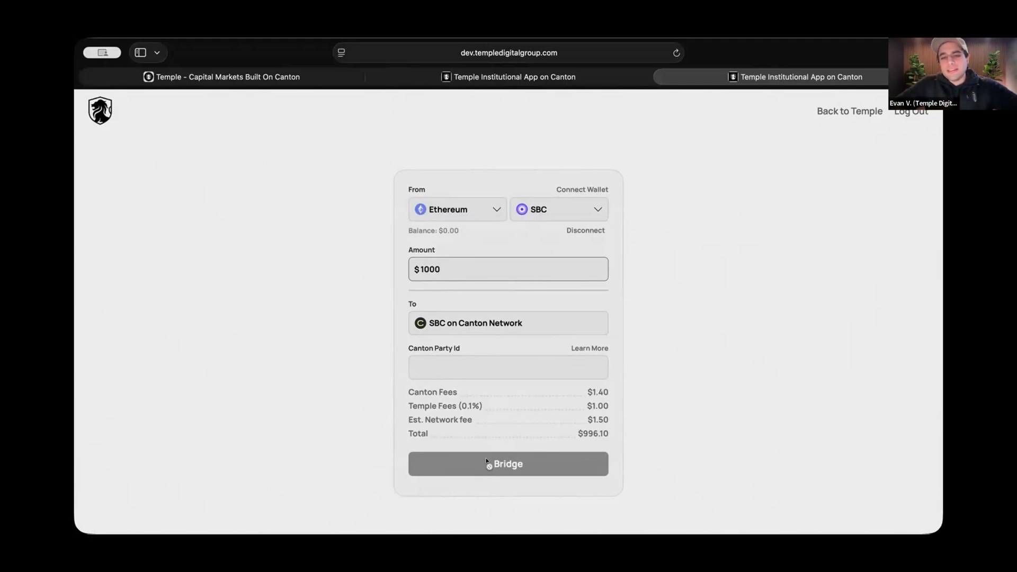
{"action": "left_click", "coordinate": [508, 269]}
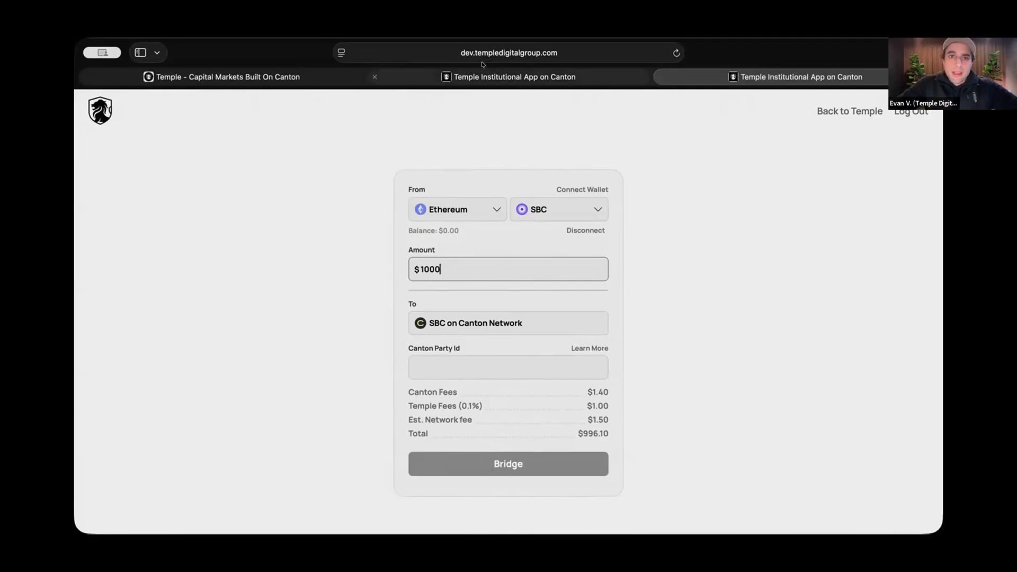
{"action": "left_click", "coordinate": [515, 77]}
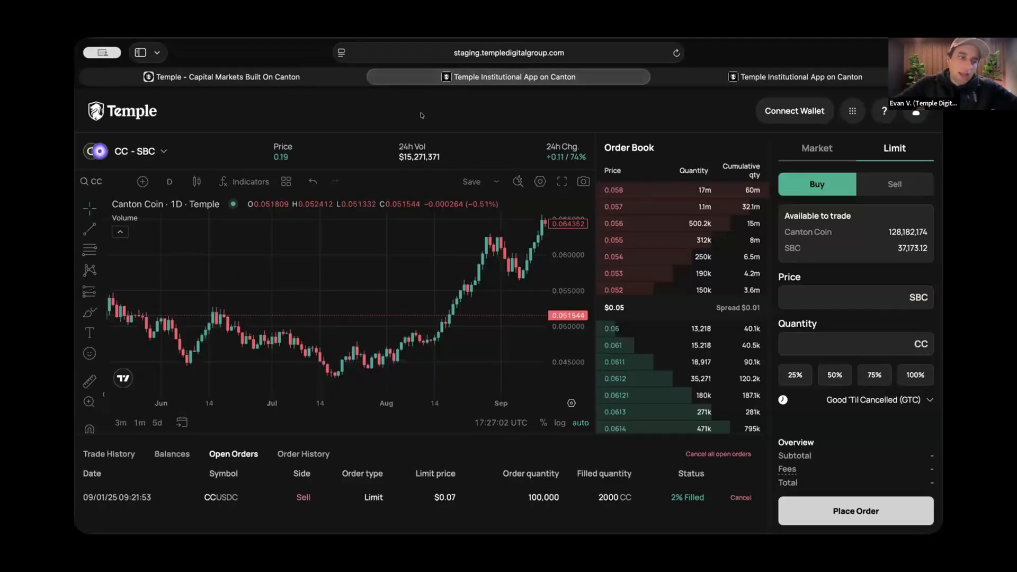